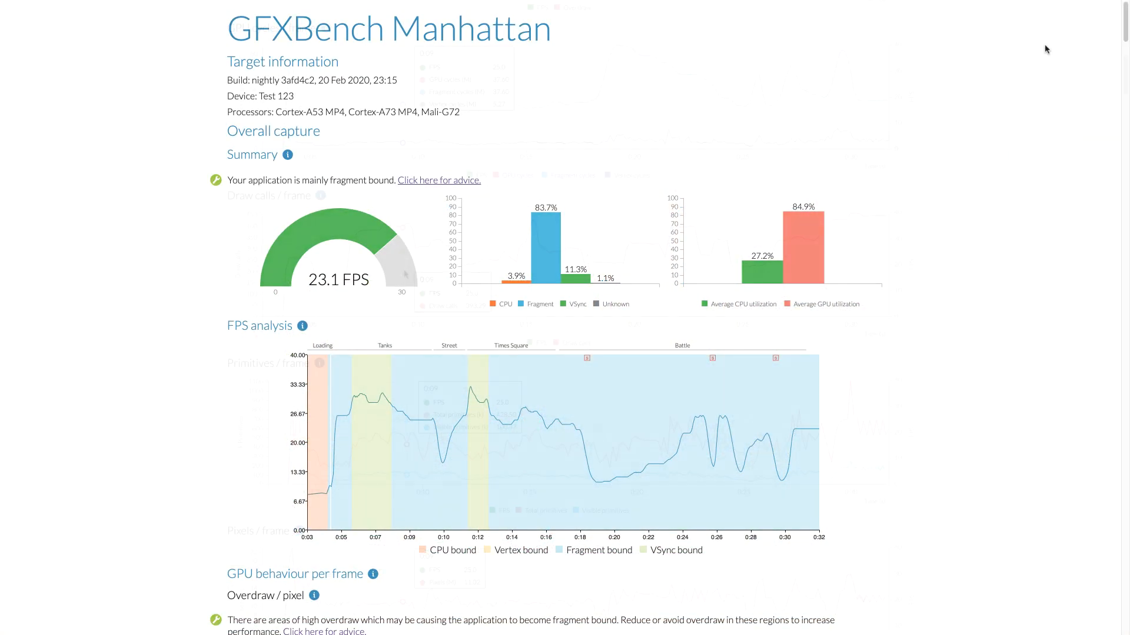
Step: Scroll to the FPS analysis chart and preview frame 497's capture at 14.40 FPS
scroll("down", 3)
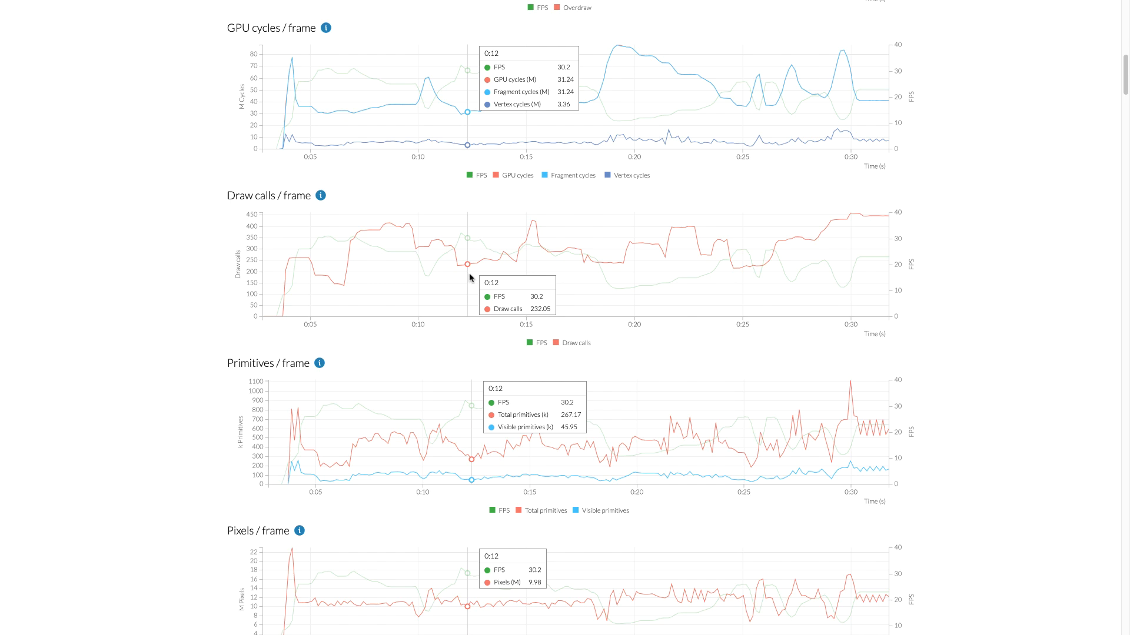
scroll("up", 3)
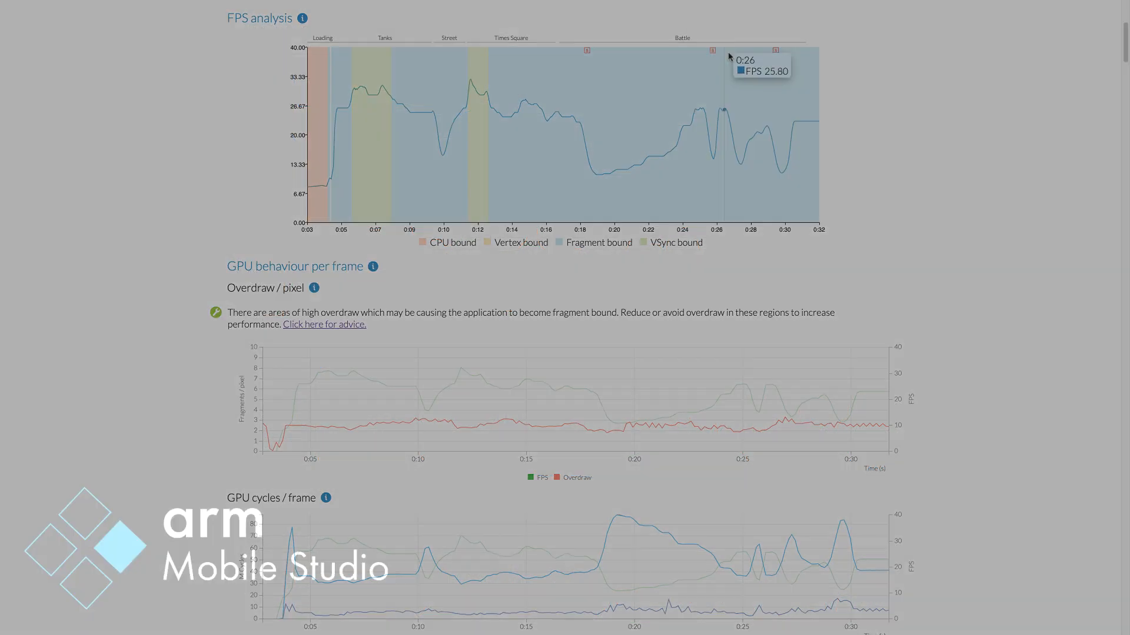
scroll("up", 3)
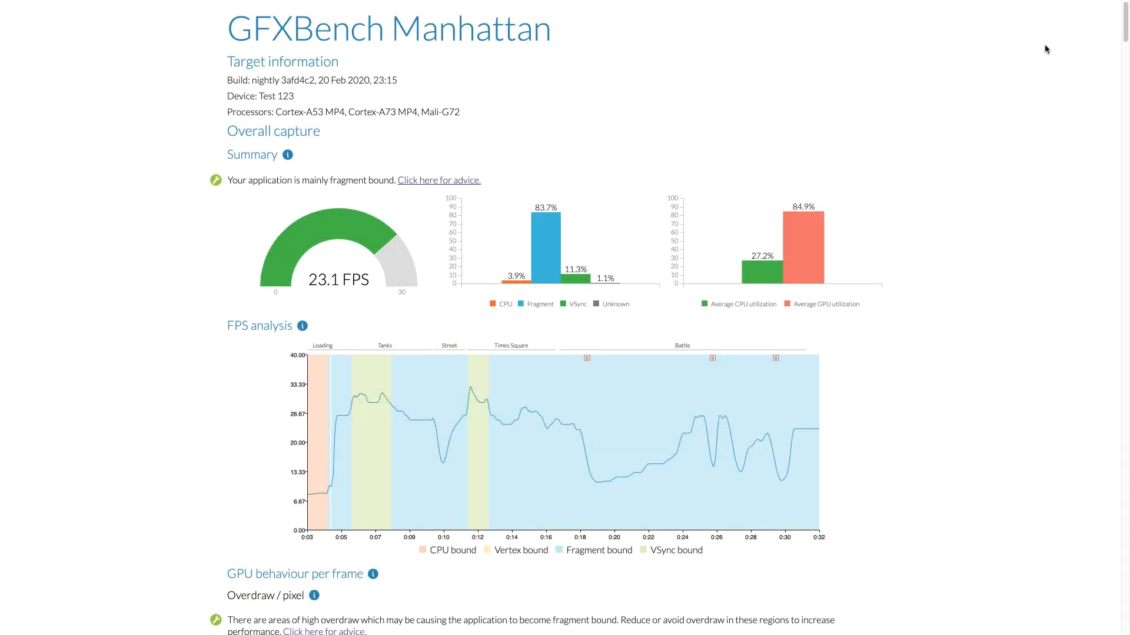
scroll("down", 3)
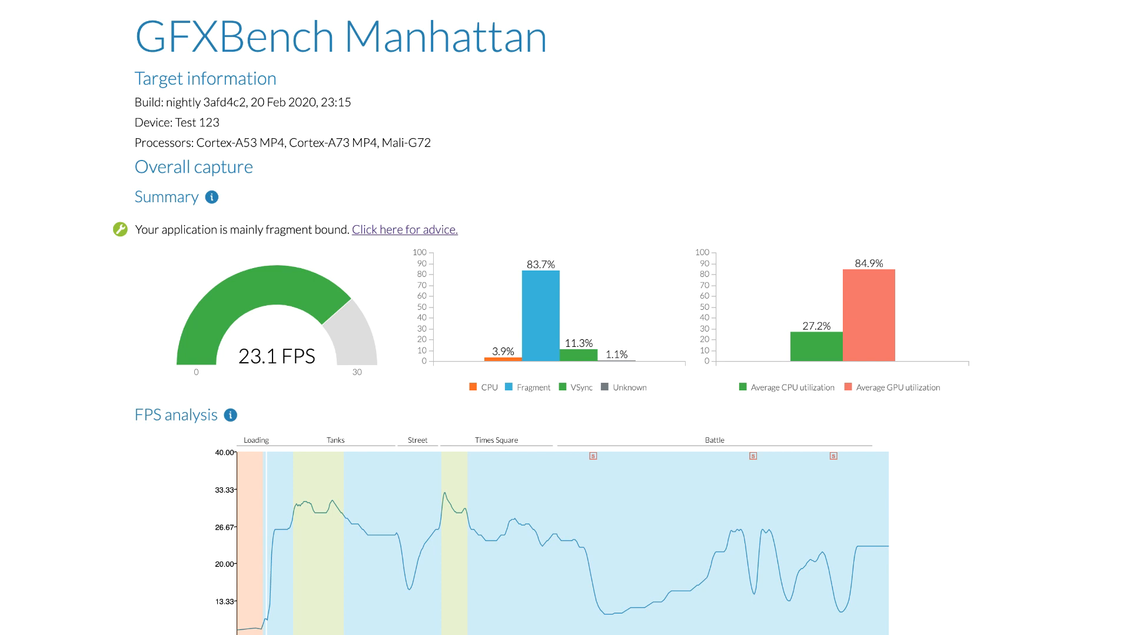
scroll("down", 3)
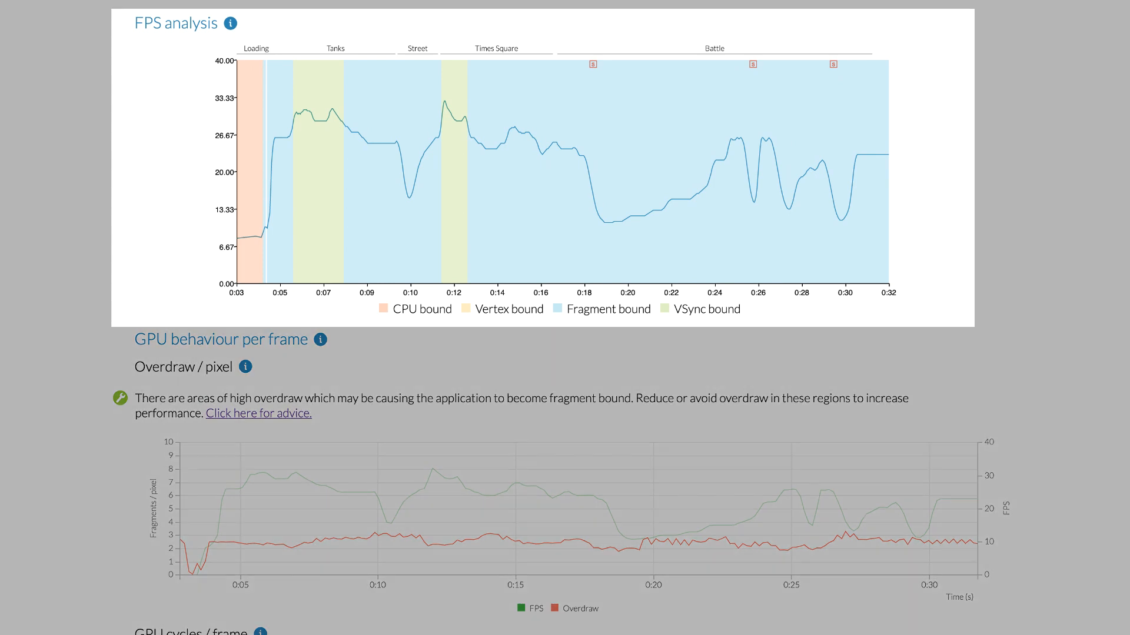
left_click(530, 608)
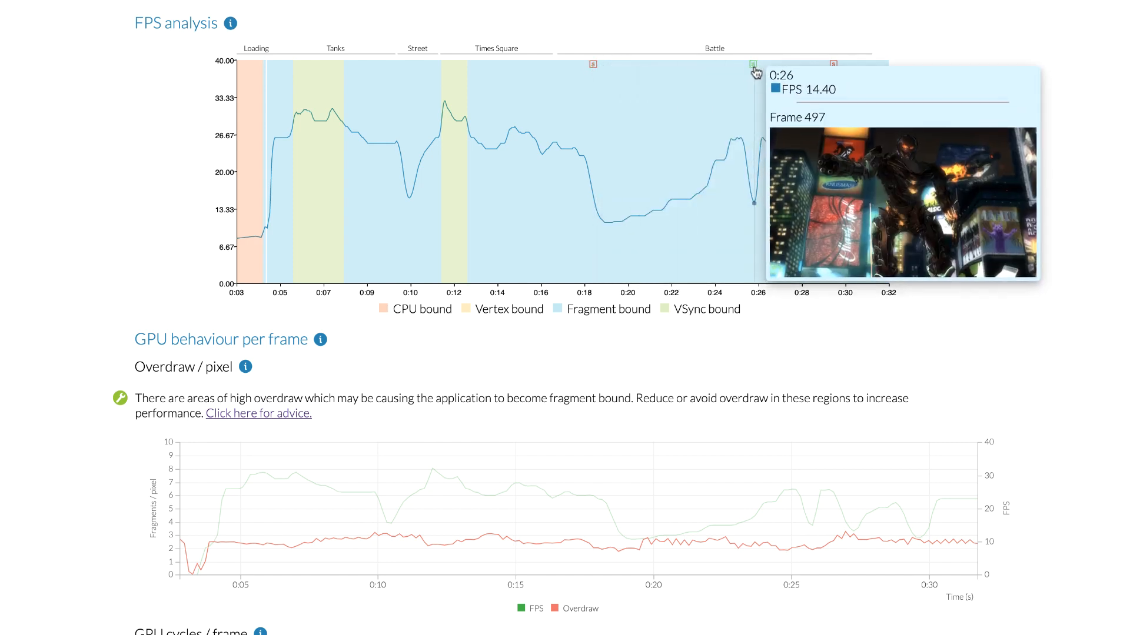
mouse_move(828, 71)
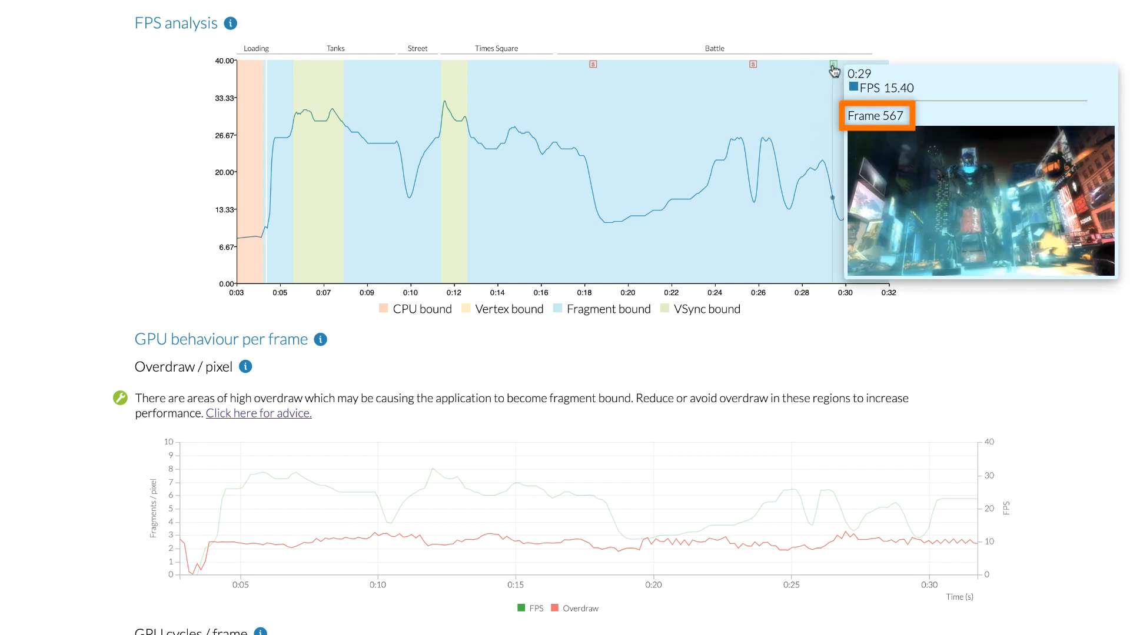
mouse_move(1110, 70)
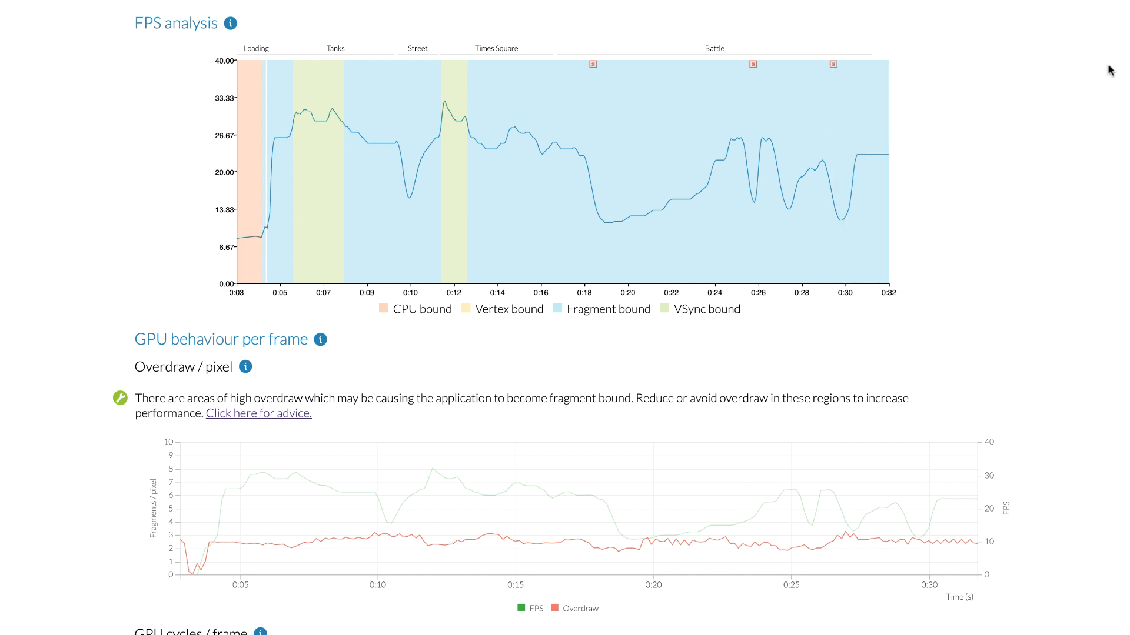
Step: Scroll to GPU behaviour per frame to view the Overdraw, draw calls and GPU cycles charts
scroll("down", 3)
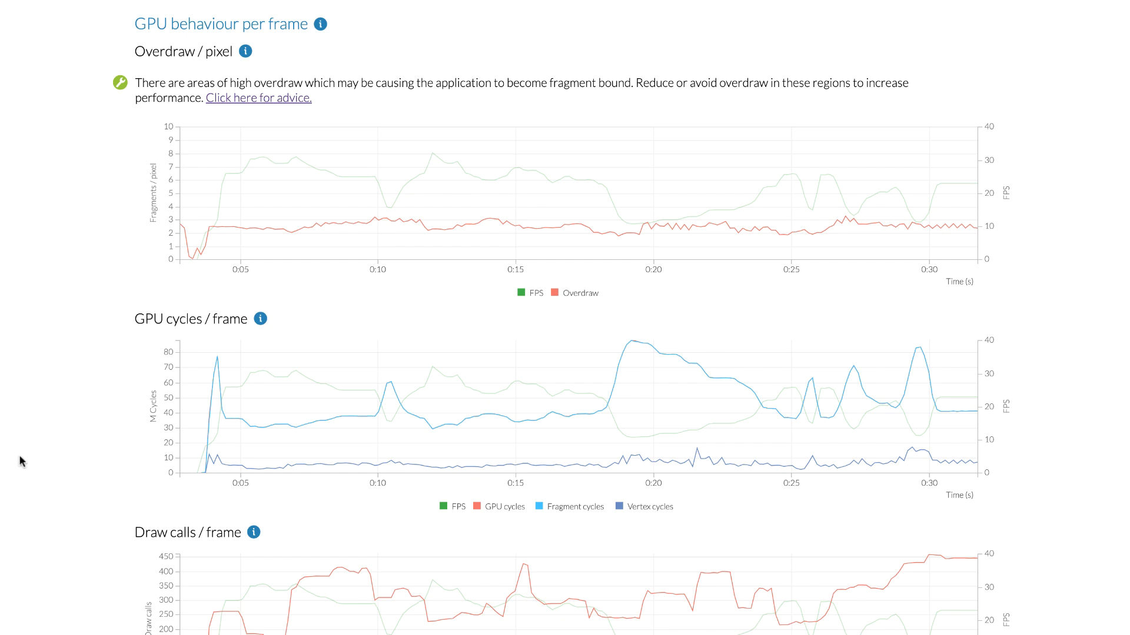
mouse_move(578, 299)
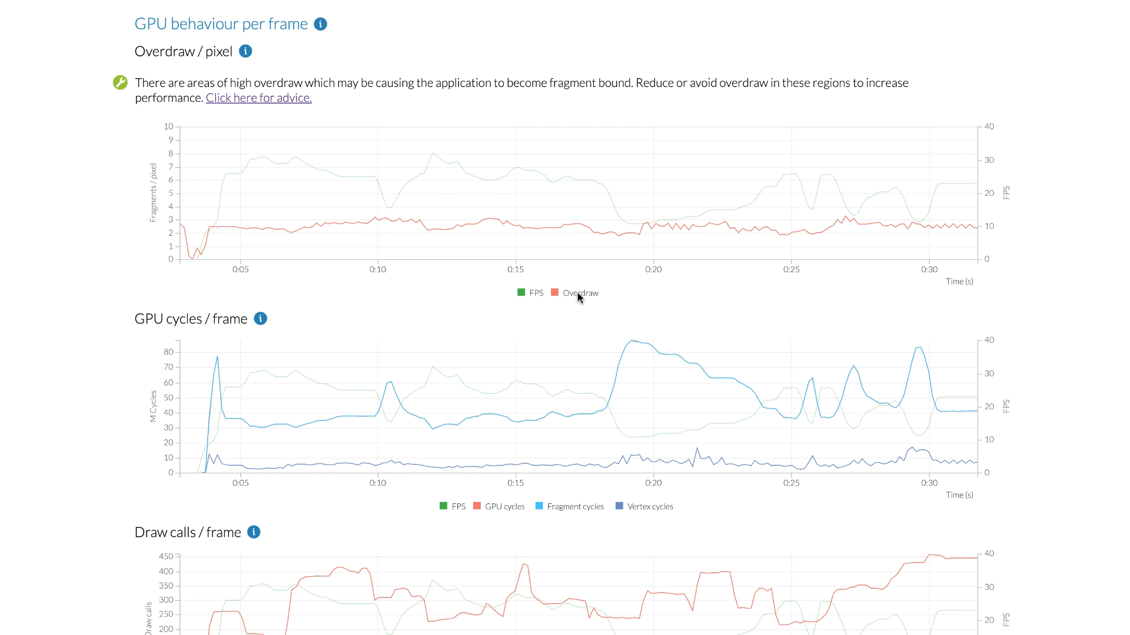
left_click(527, 293)
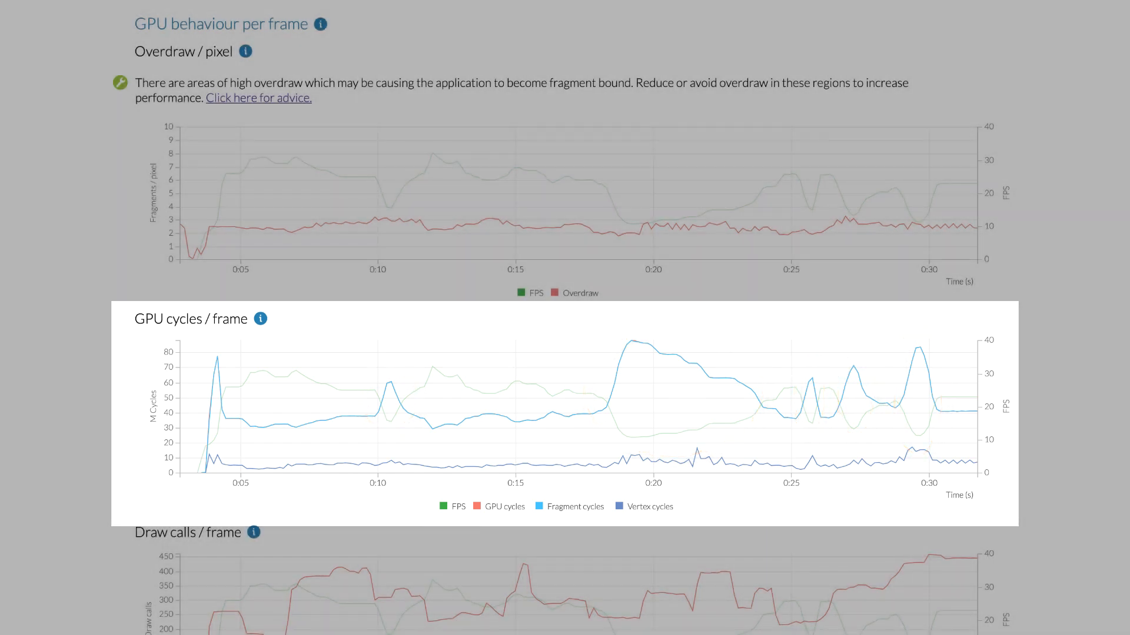
Step: Follow the Shader cycles / frame advice link to Arm's 'High arithmetic load' page
scroll("down", 3)
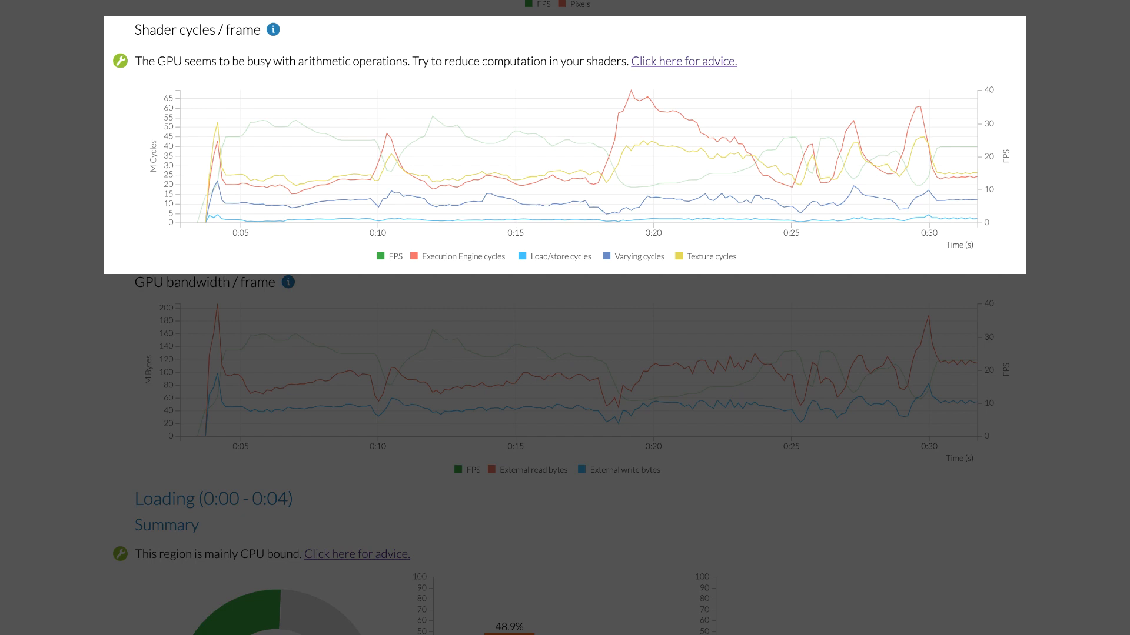
mouse_move(520, 288)
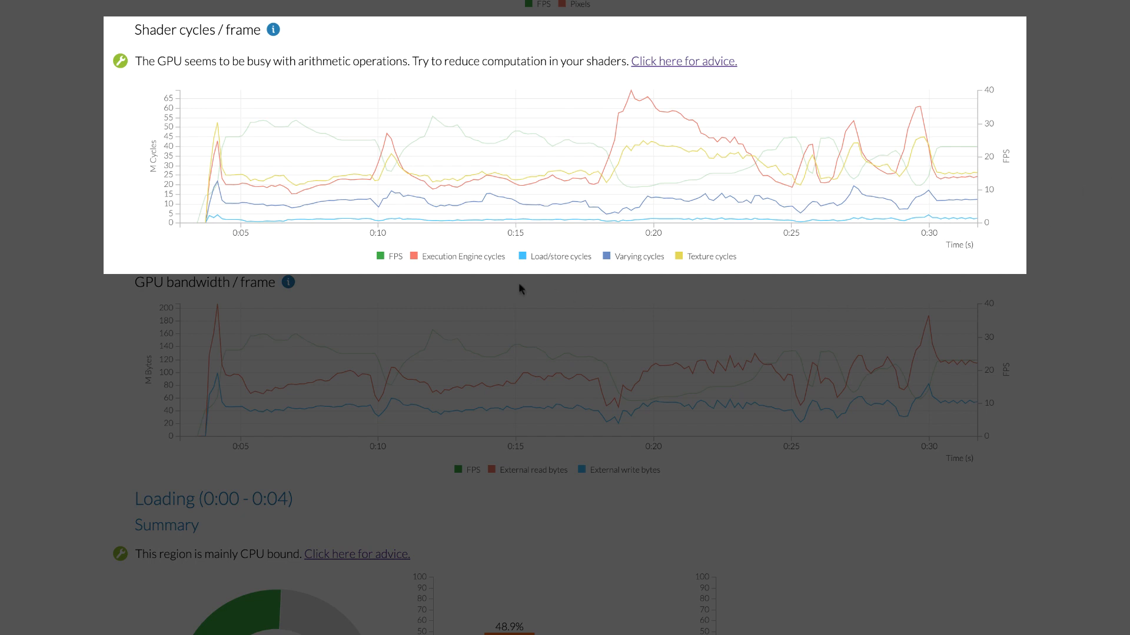
left_click(458, 256)
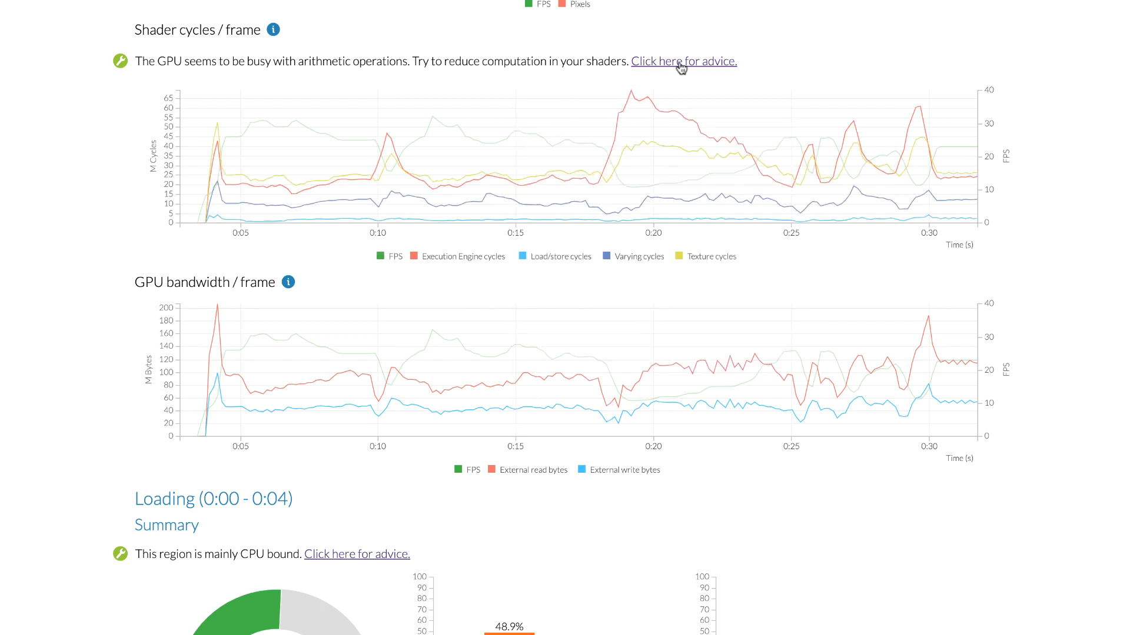
left_click(682, 61)
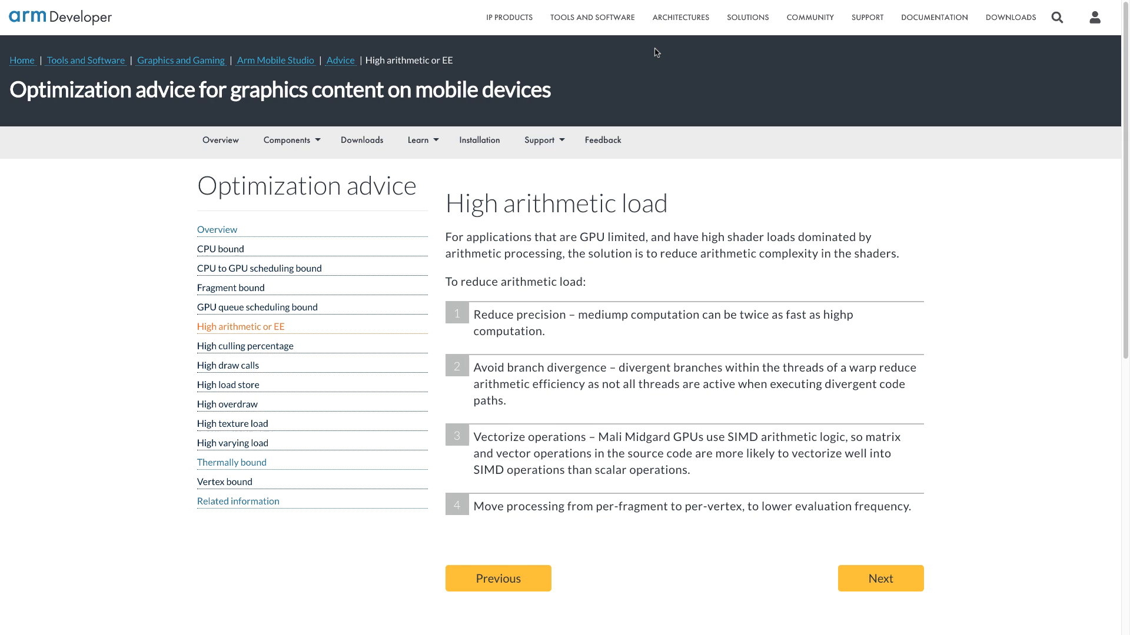